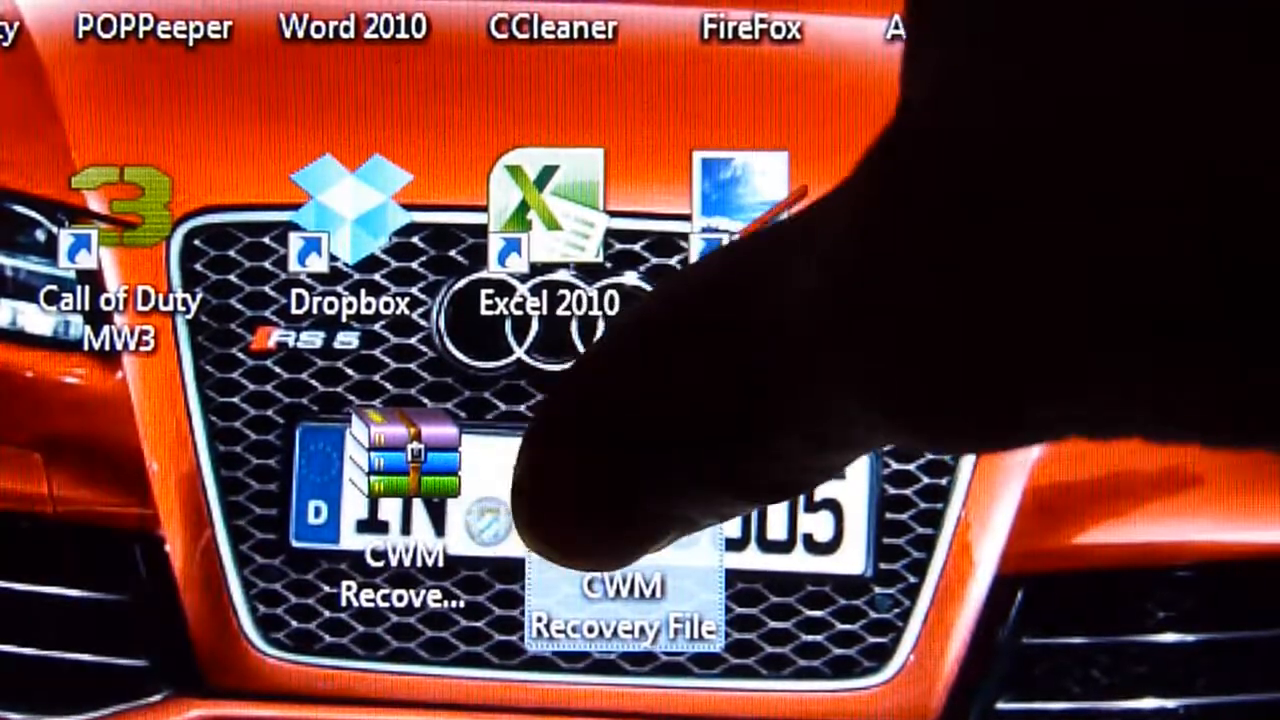
# - Open the CWM Recovery File folder from the desktop to view its three files
pyautogui.doubleClick(622, 590)
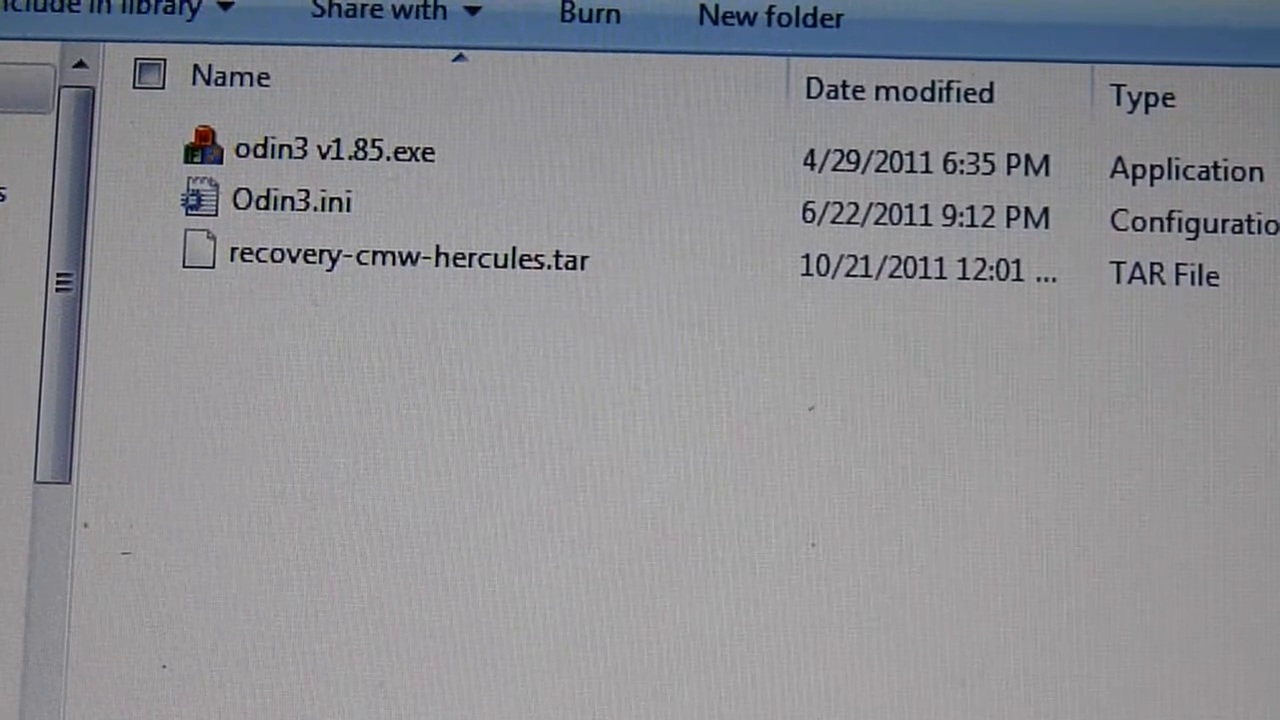
pyautogui.moveTo(370, 360)
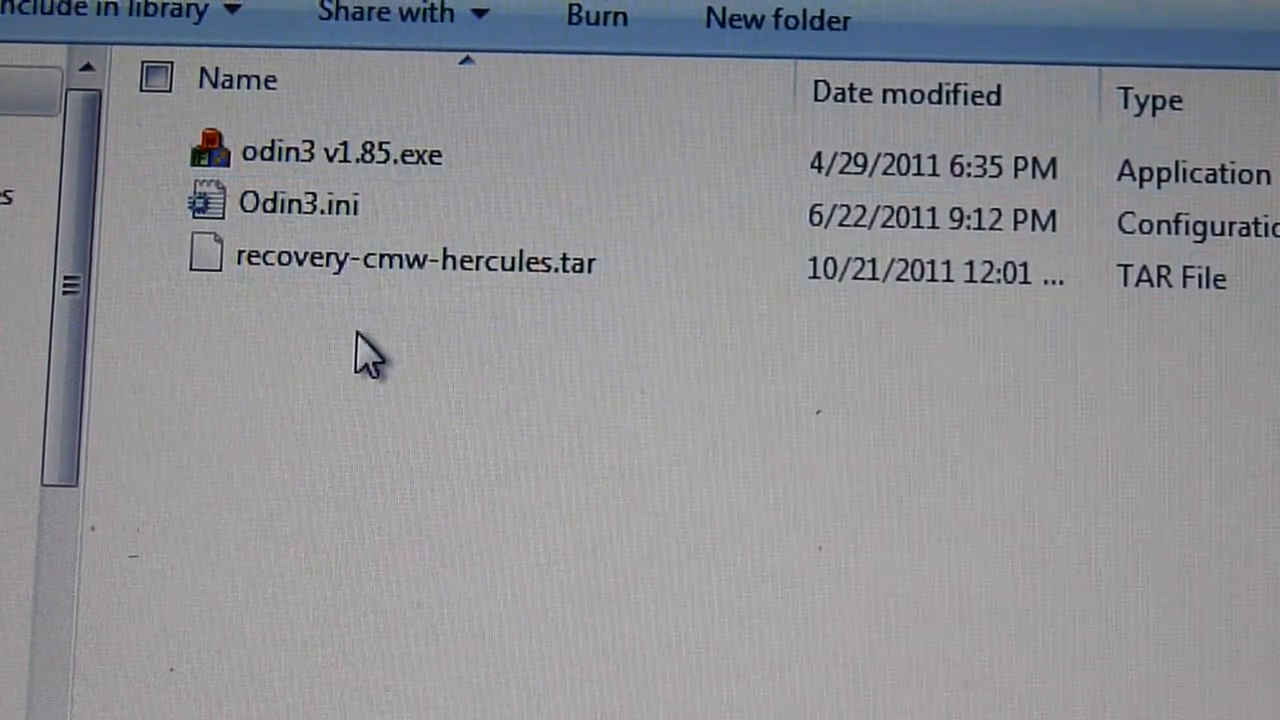